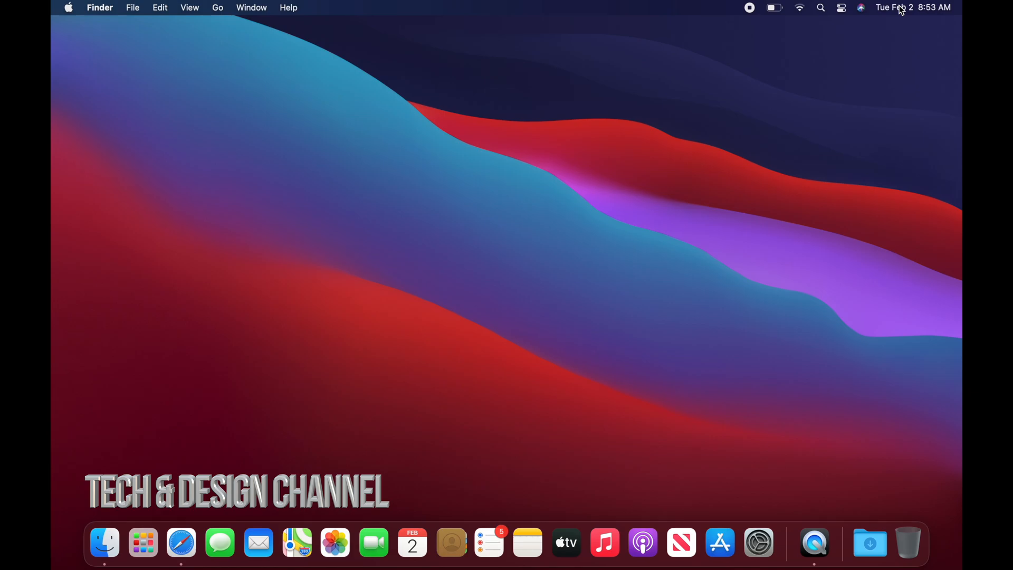
{"action": "mouse_move", "coordinate": [891, 10]}
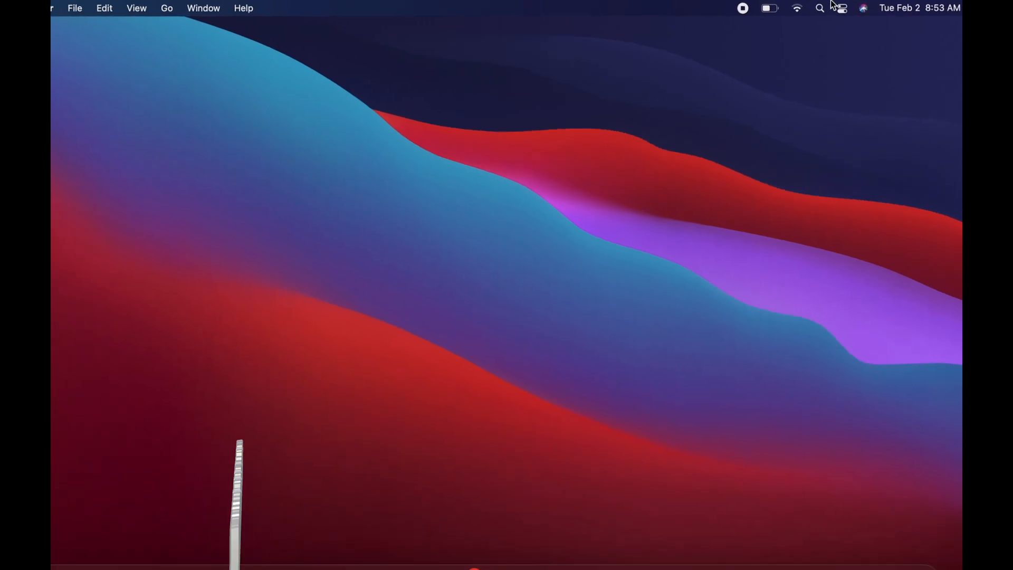
- Show the quick system controls panel from the menu bar to reach Do Not Disturb
{"action": "left_click", "coordinate": [841, 8]}
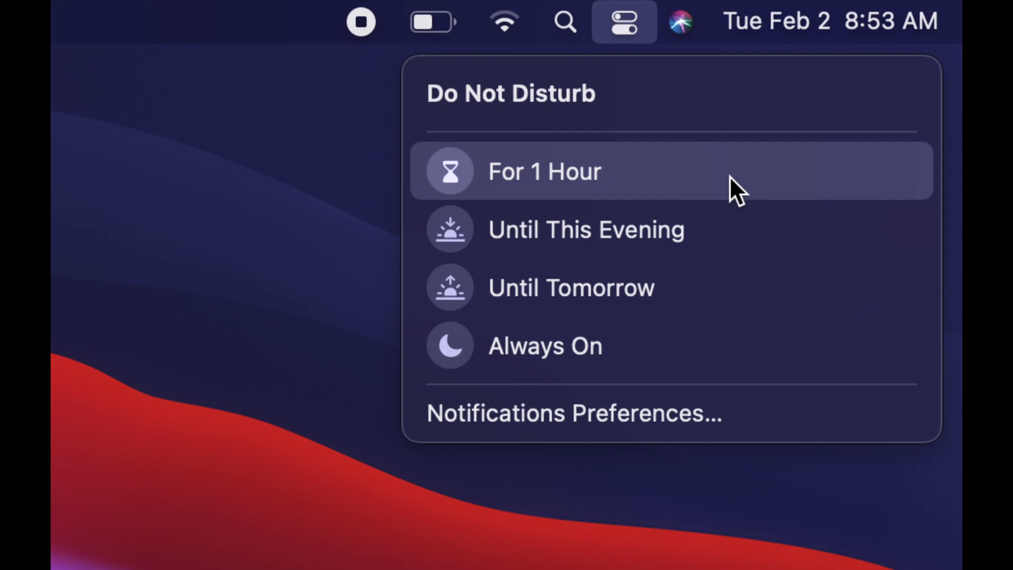
{"action": "mouse_move", "coordinate": [682, 349]}
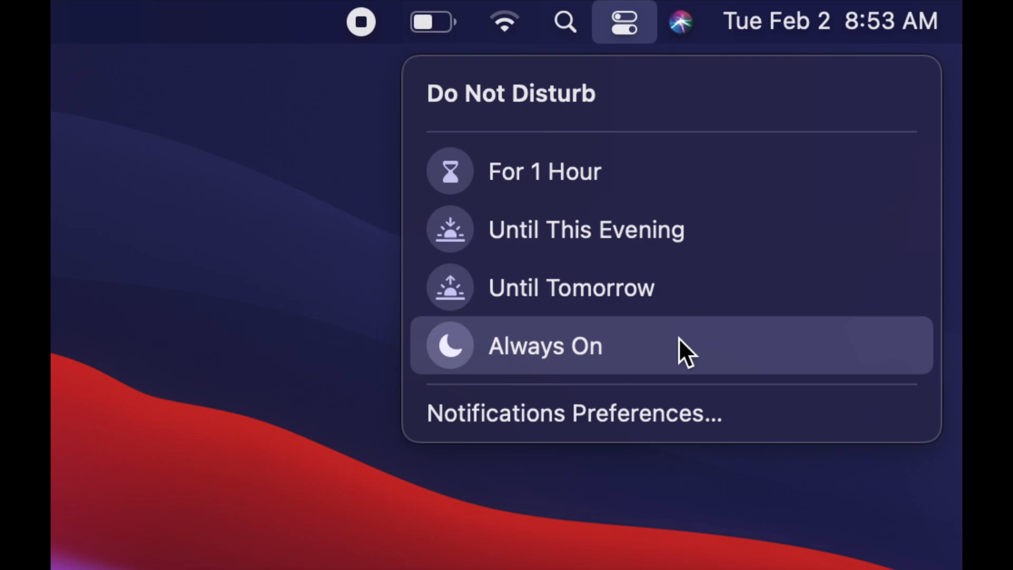
{"action": "mouse_move", "coordinate": [608, 287]}
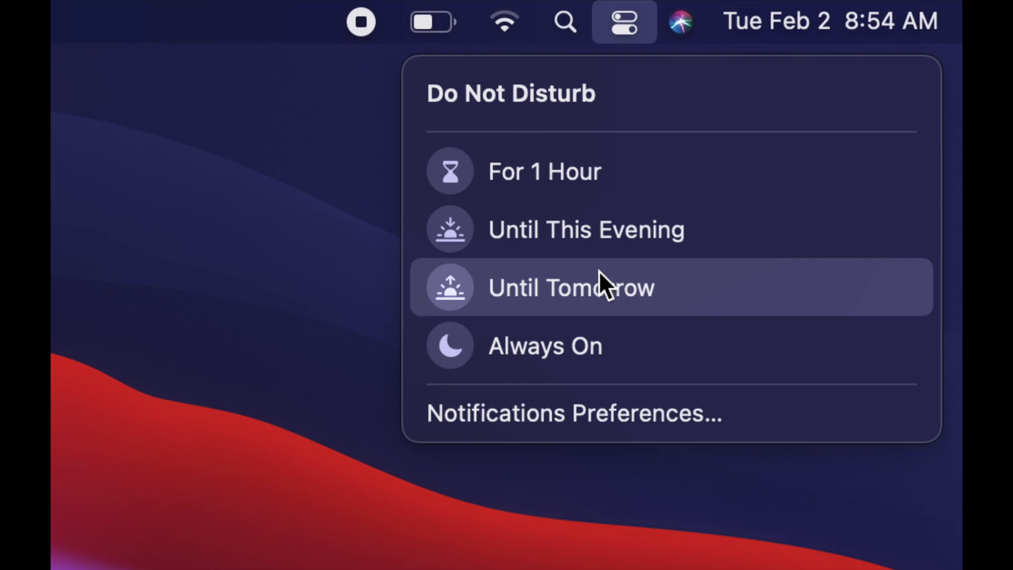
- Turn on Do Not Disturb with the Until Tomorrow duration (off at 7:00 AM)
{"action": "left_click", "coordinate": [571, 287]}
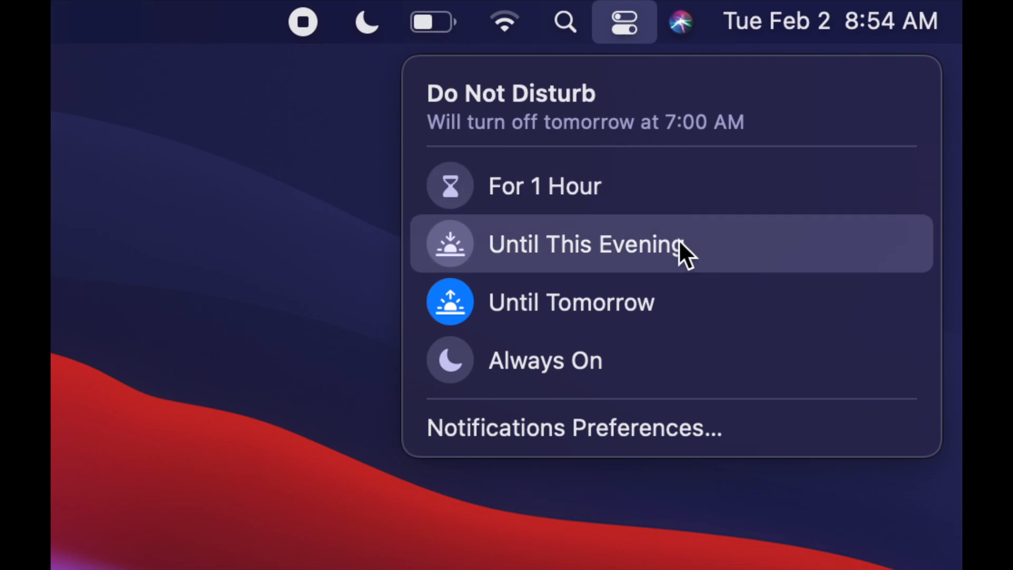
{"action": "mouse_move", "coordinate": [608, 304]}
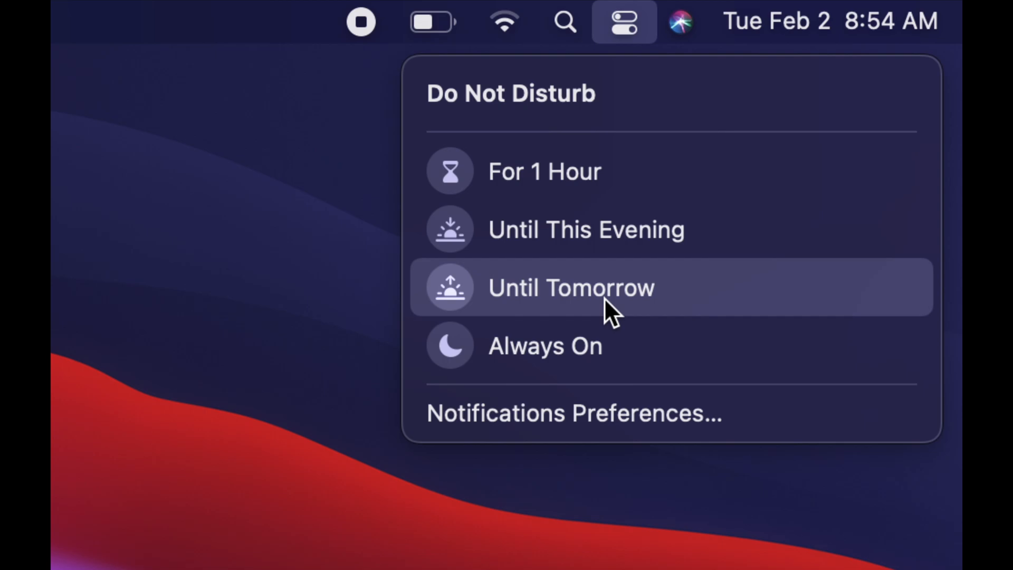
{"action": "mouse_move", "coordinate": [652, 16]}
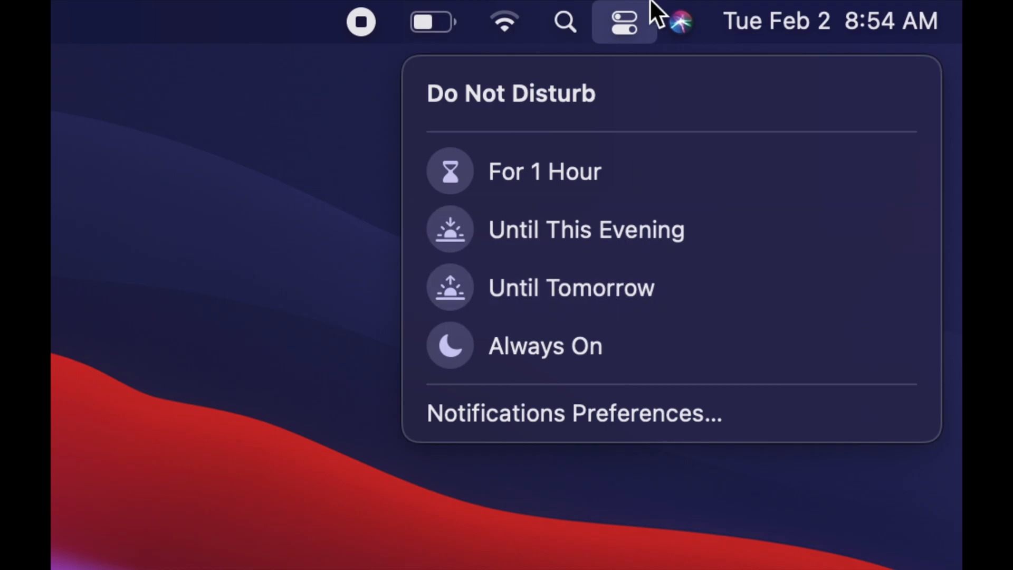
- Return to the main Control Center overview and reveal the display, sound and Music tiles
{"action": "left_click", "coordinate": [623, 22]}
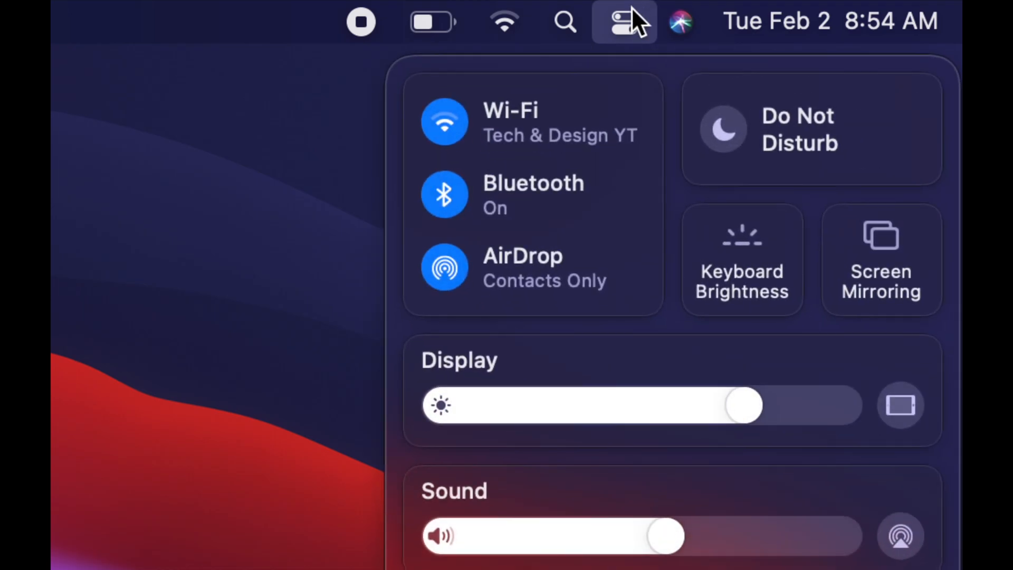
{"action": "mouse_move", "coordinate": [595, 136]}
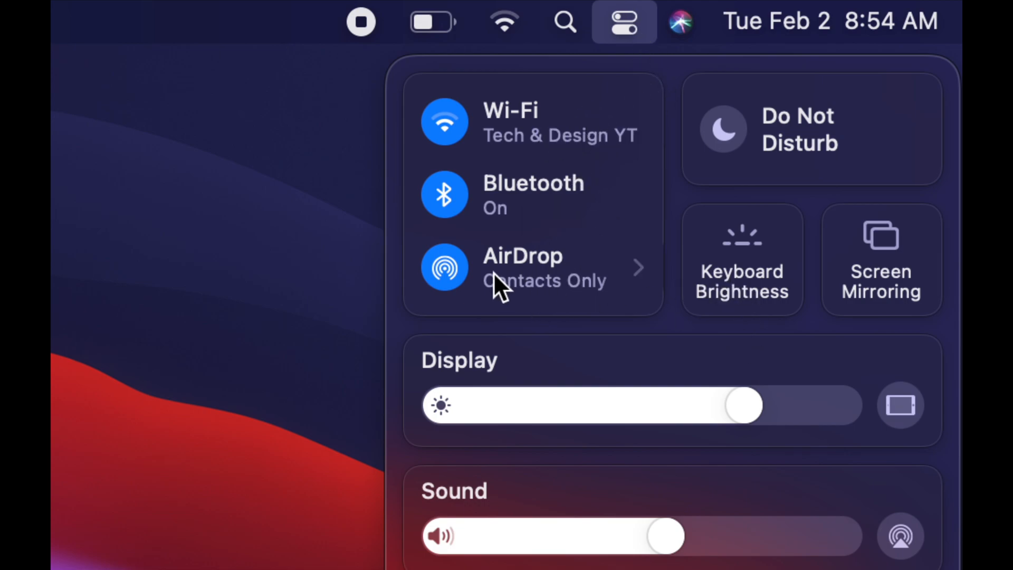
{"action": "mouse_move", "coordinate": [565, 295]}
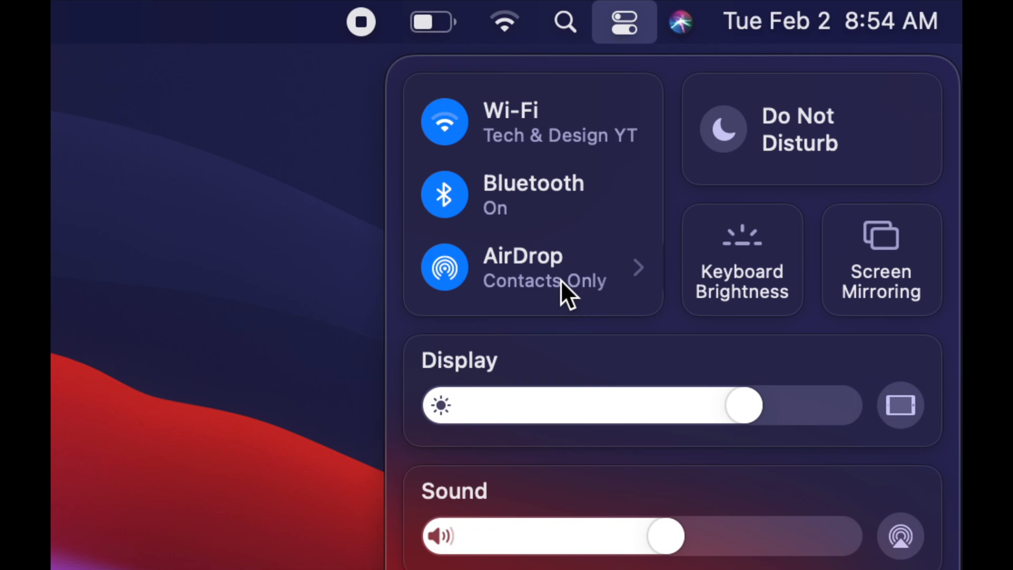
{"action": "mouse_move", "coordinate": [730, 265]}
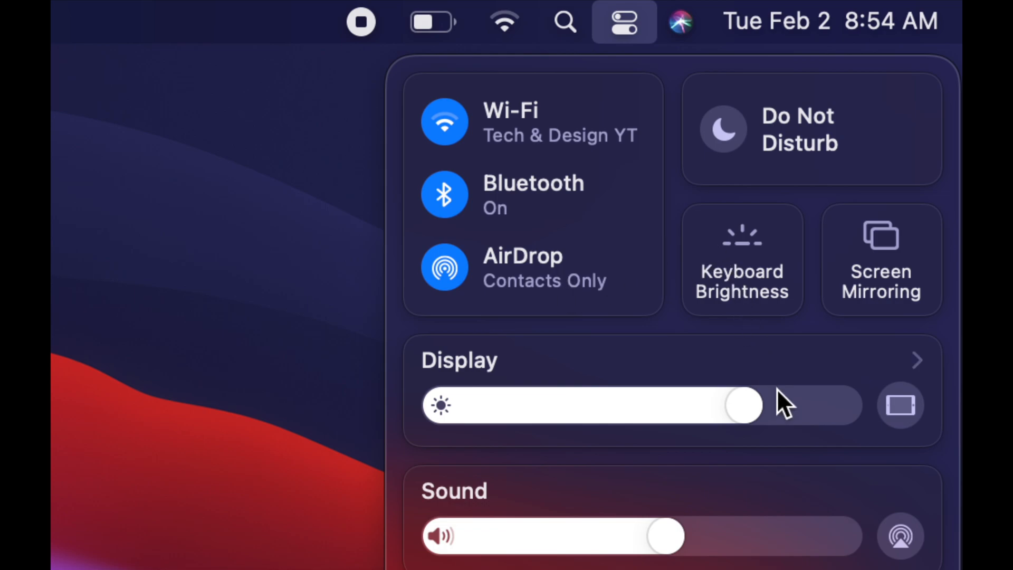
{"action": "scroll", "scroll_direction": "down", "scroll_amount": 3}
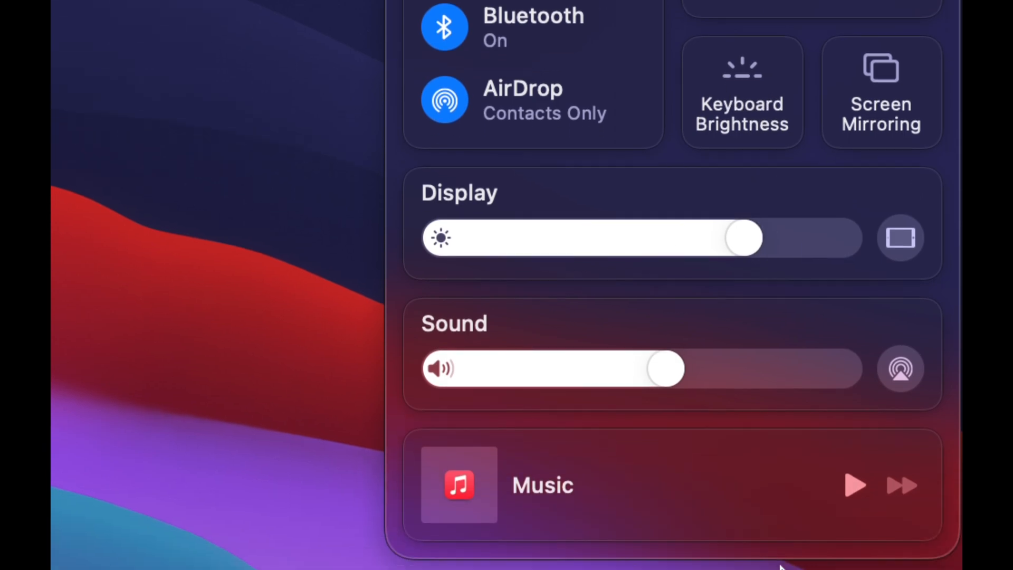
{"action": "mouse_move", "coordinate": [852, 489]}
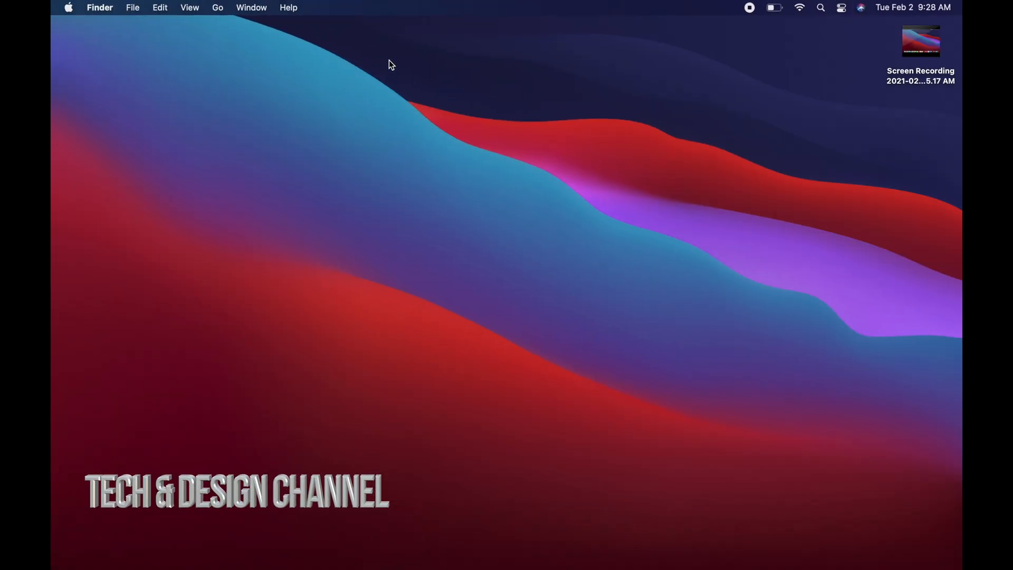
{"action": "mouse_move", "coordinate": [160, 53]}
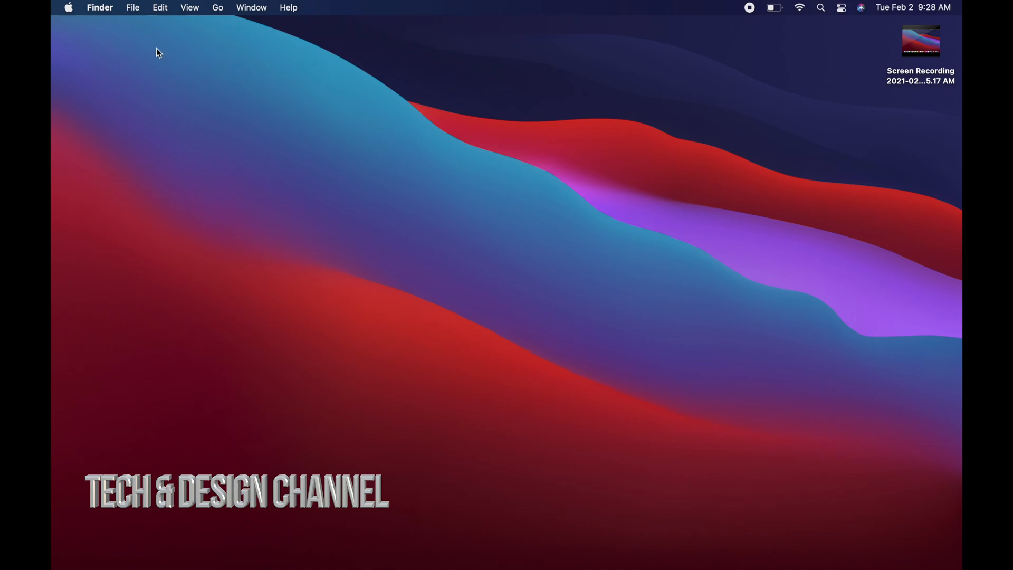
- Show the Apple menu with sleep, restart, shut down and log out options
{"action": "left_click", "coordinate": [67, 7]}
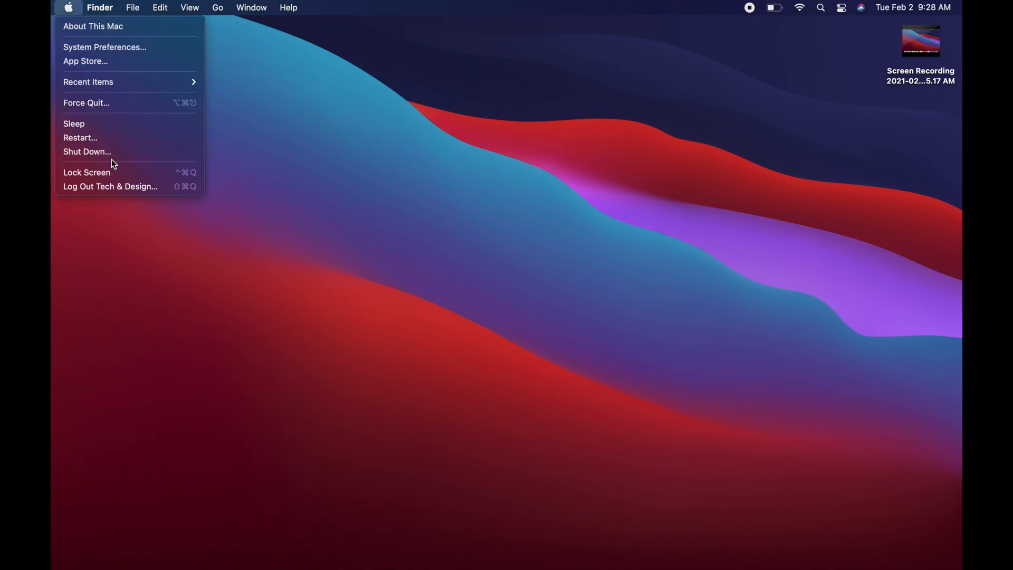